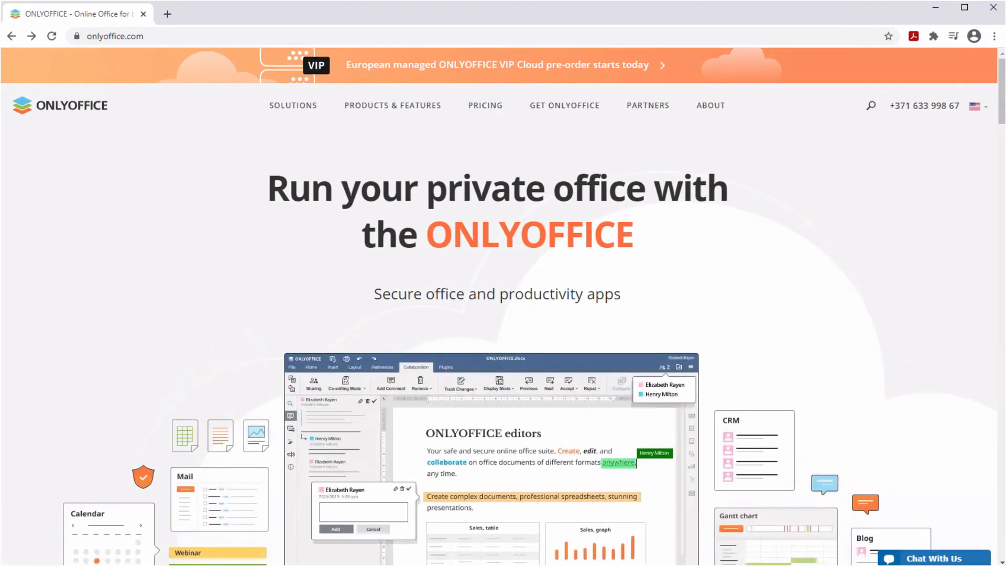
# Download the X64 Windows installer from onlyoffice.com/download-desktop.aspx
pyautogui.write('https://www.onlyoffice.com/download-desktop.aspx')
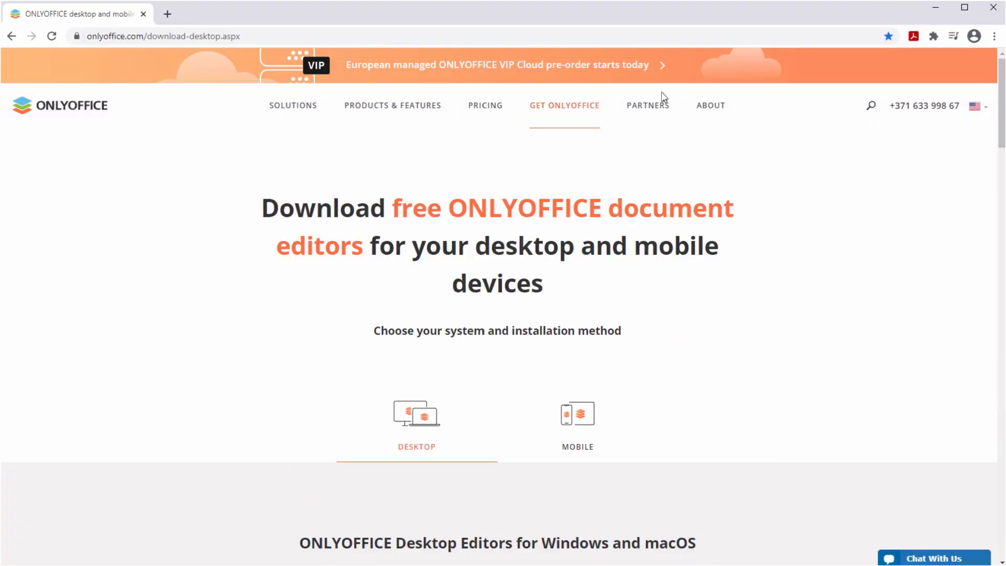
pyautogui.scroll(-3)
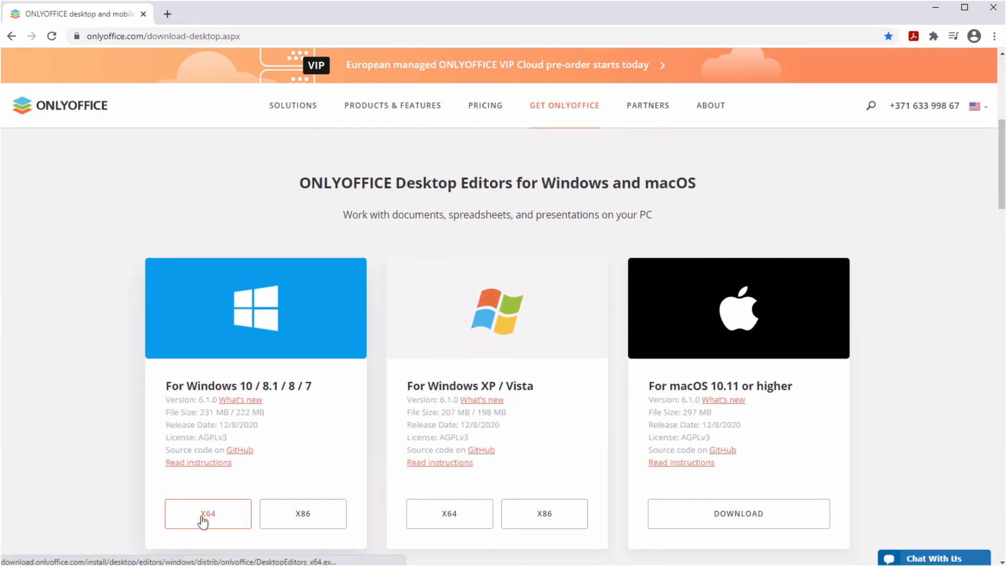
pyautogui.click(208, 514)
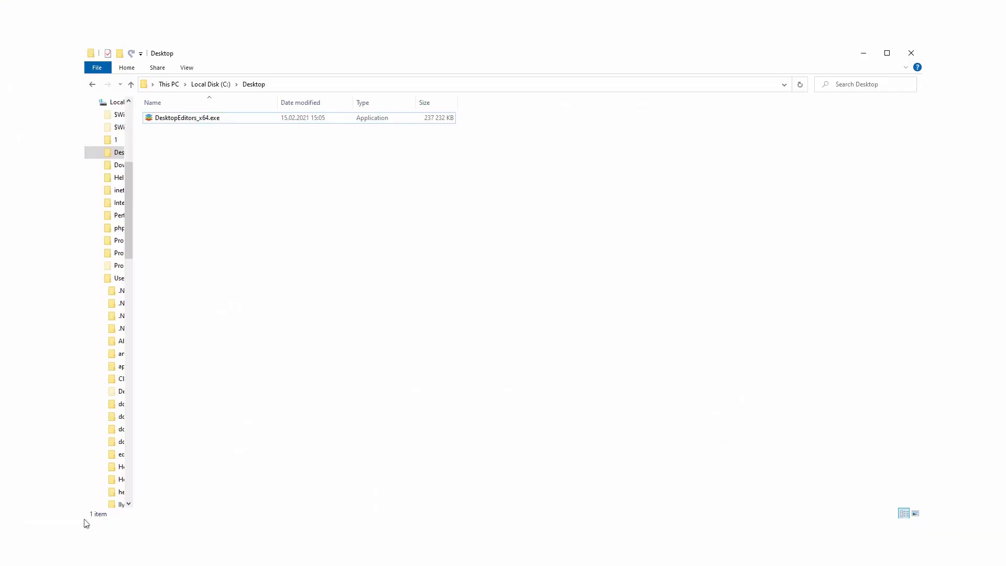
# Run DesktopEditors_x64.exe and install with default settings, accepting the license, then launch the editors
pyautogui.click(188, 117)
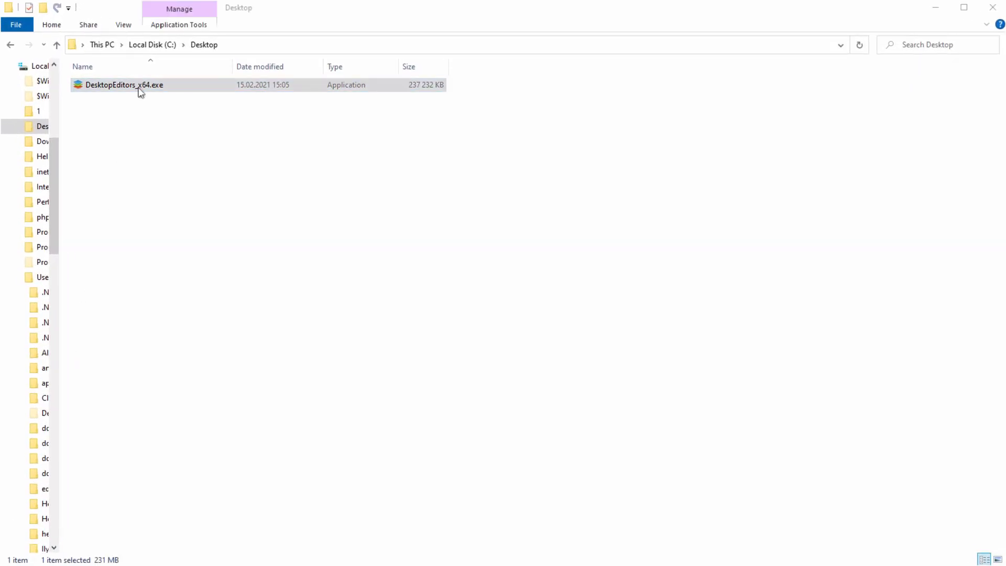
pyautogui.doubleClick(124, 84)
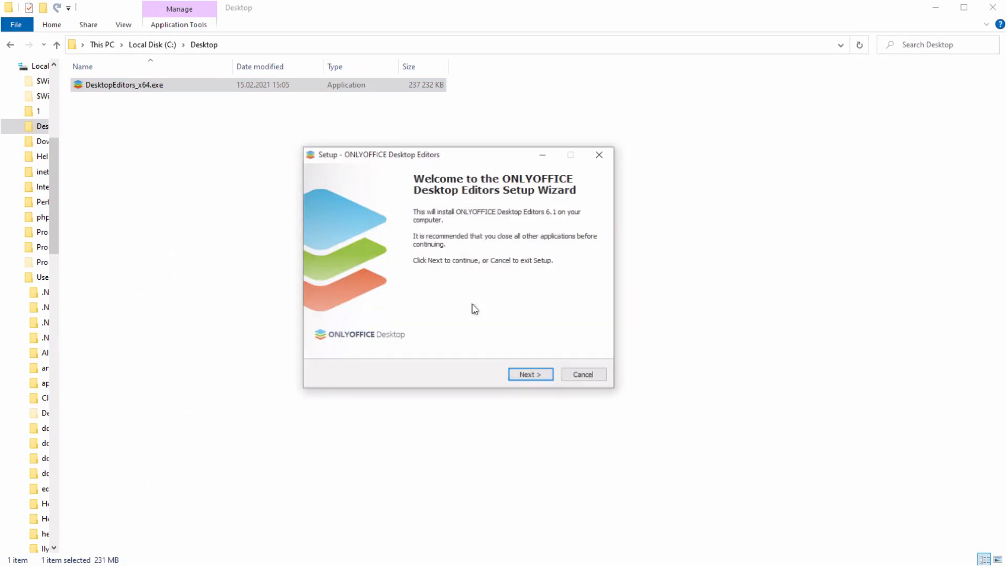
pyautogui.click(530, 375)
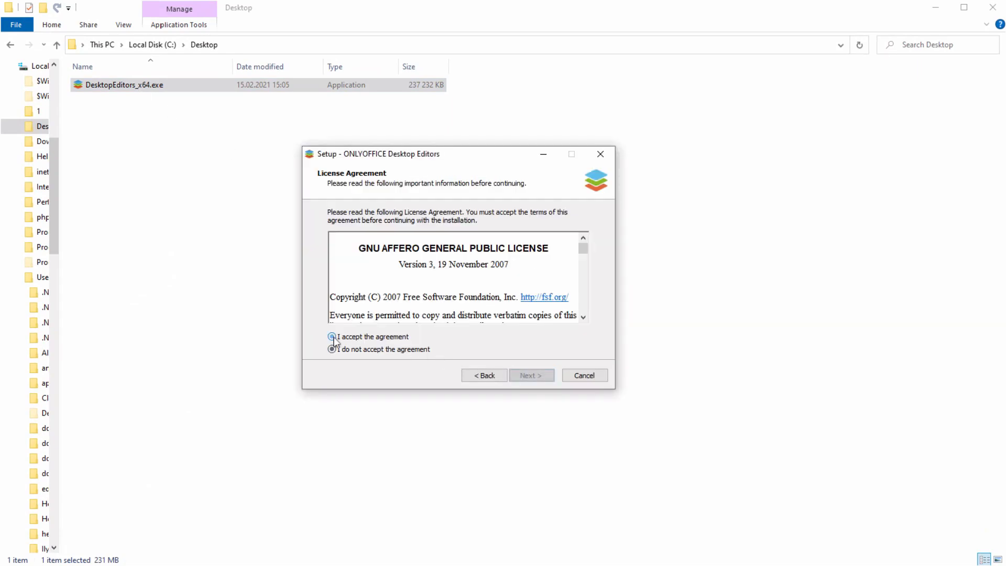
pyautogui.click(528, 375)
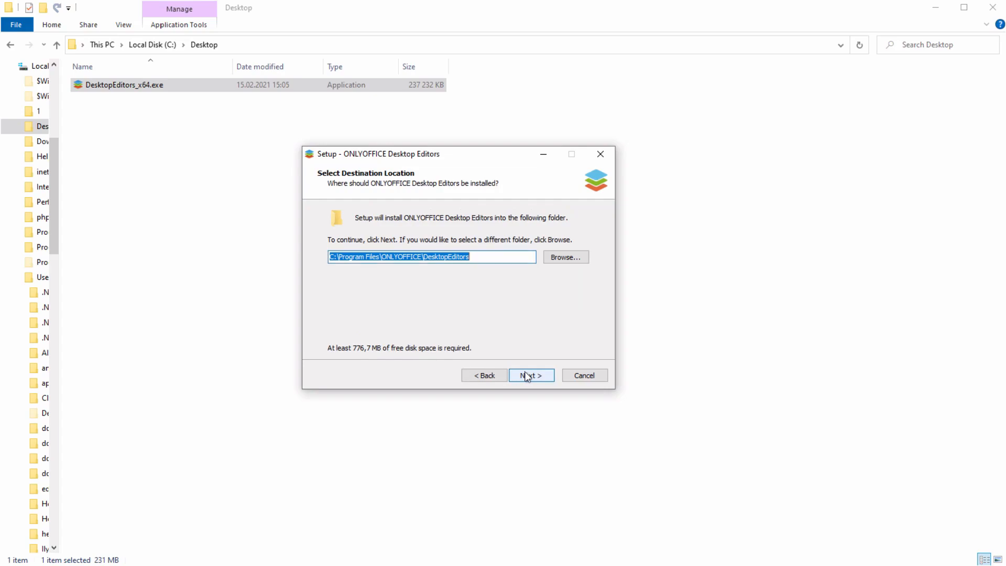
pyautogui.click(531, 375)
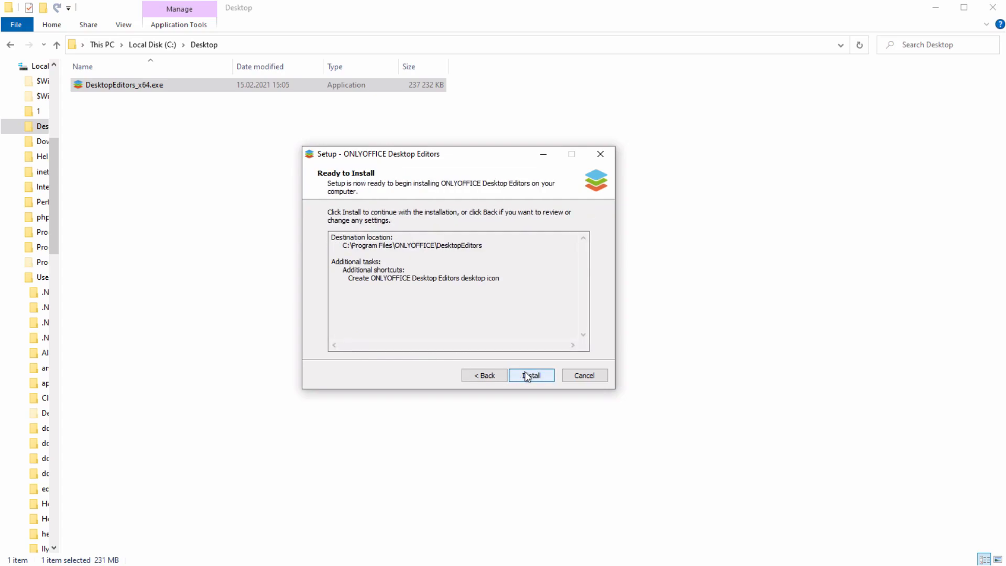
pyautogui.click(531, 375)
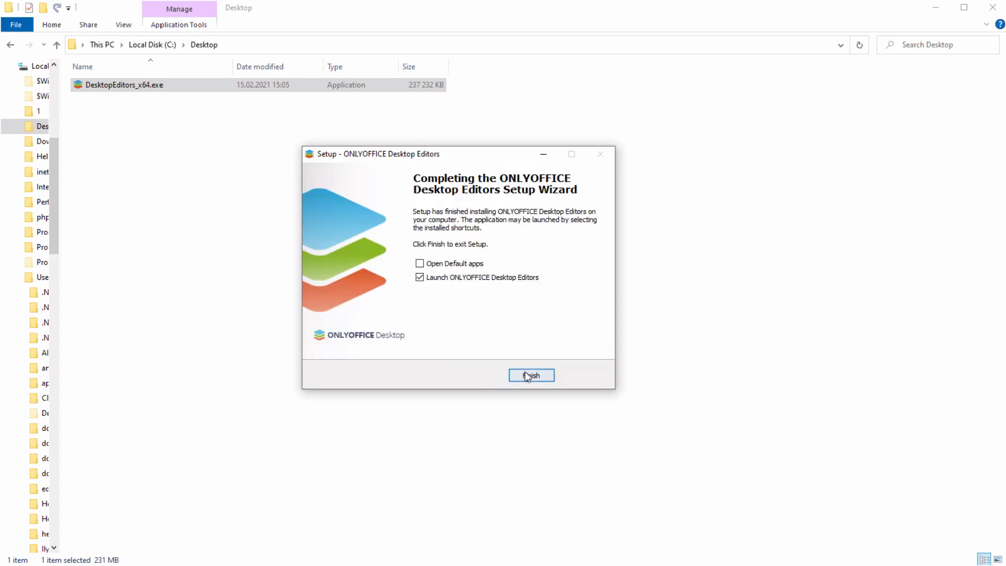
pyautogui.click(531, 375)
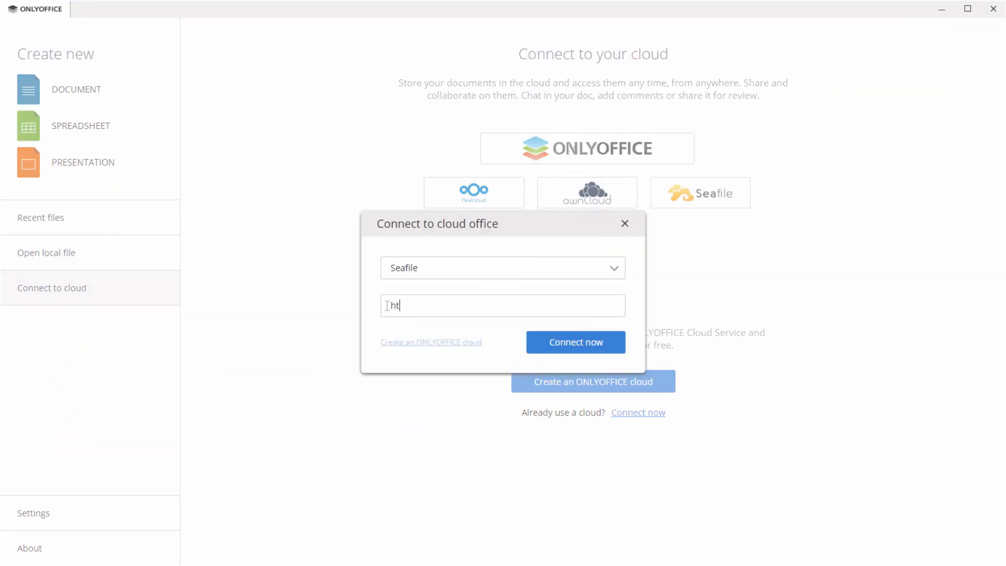
pyautogui.write('https://your.cloud.com')
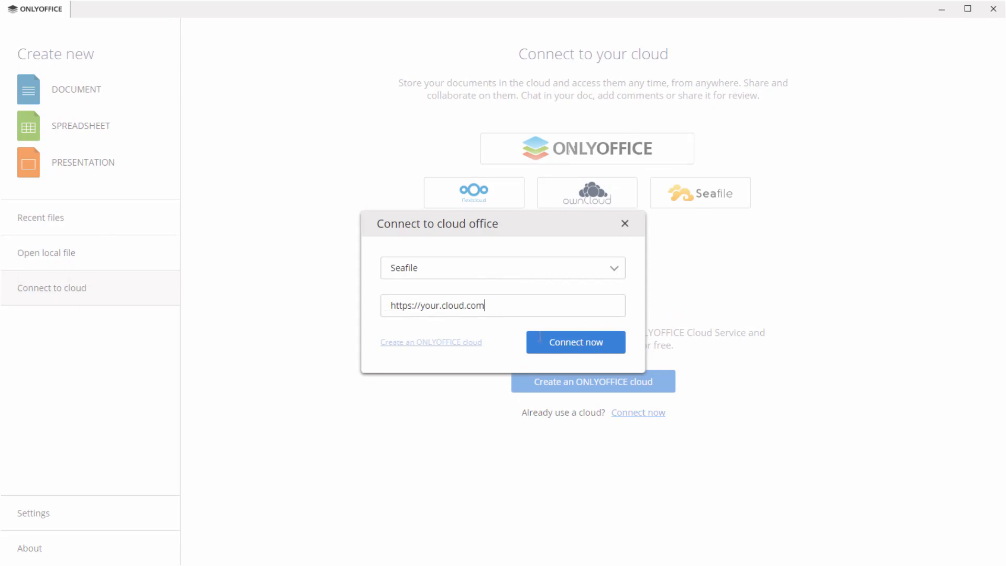
pyautogui.click(574, 343)
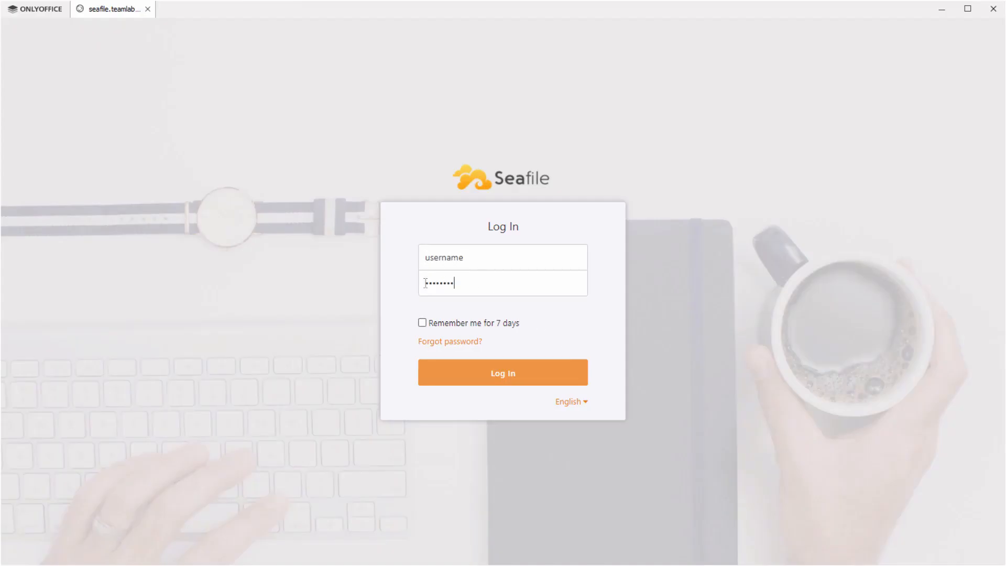
# Submit the Seafile login credentials to open the account in the editors
pyautogui.click(502, 372)
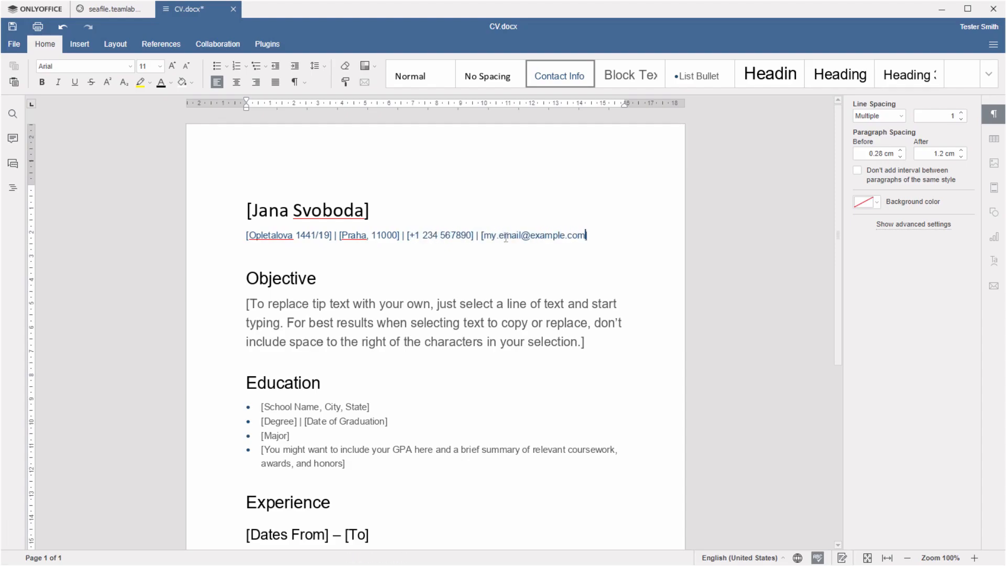
# Save the edited CV.docx back to the Seafile library
pyautogui.click(109, 9)
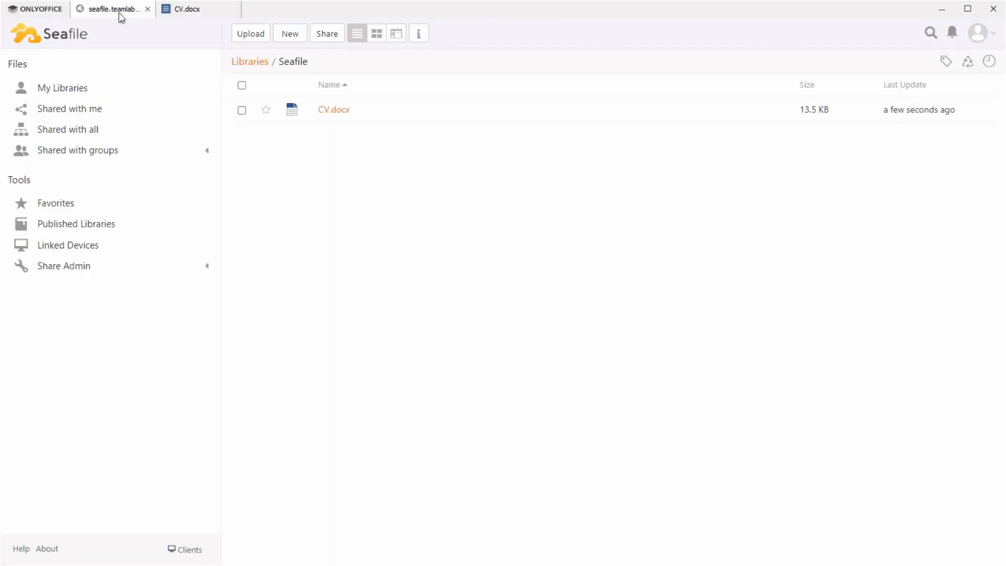
pyautogui.moveTo(279, 114)
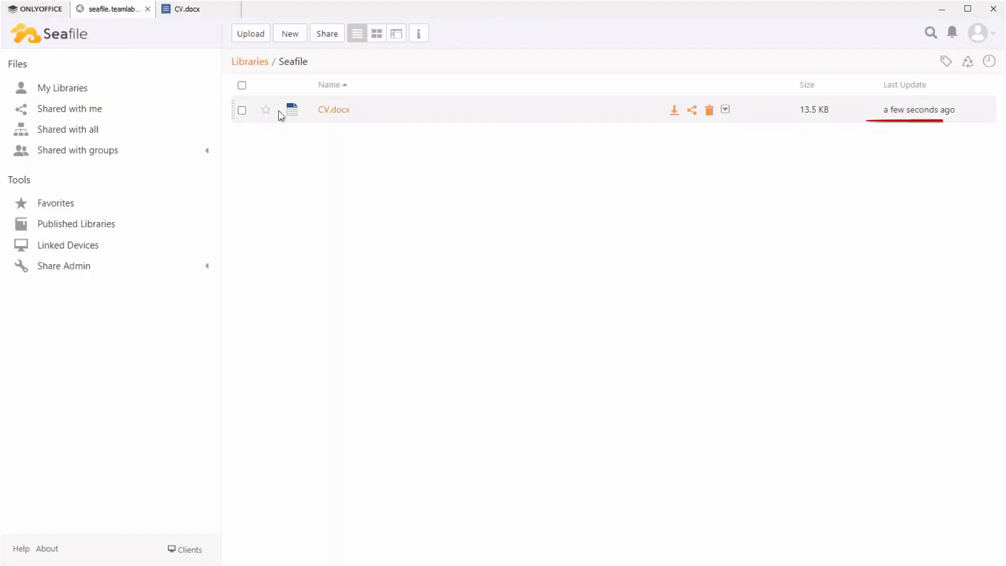